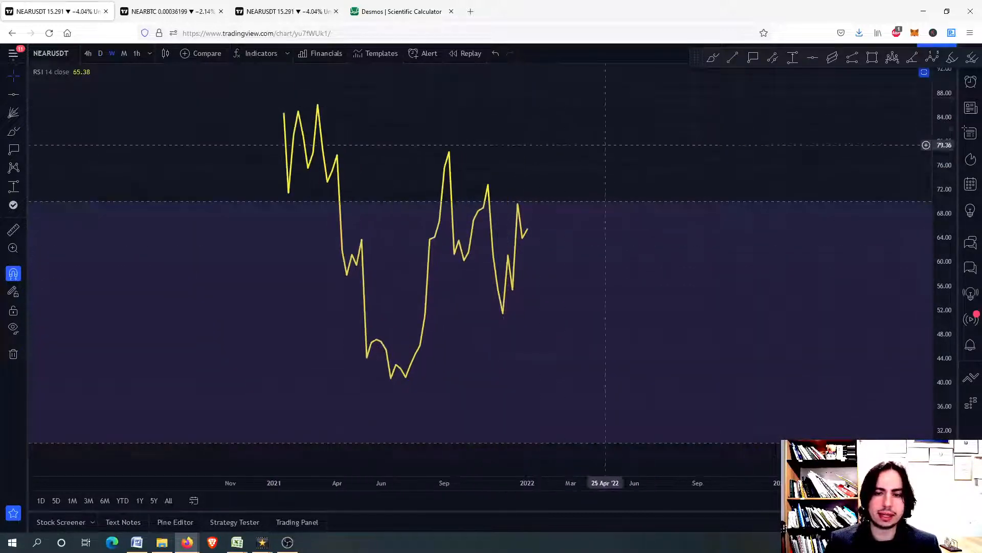
- Drag the pane divider to restore the indicator panes below the weekly NEAR/USDT chart
{"action": "left_click_drag", "start_coordinate": [438, 166], "coordinate": [457, 153]}
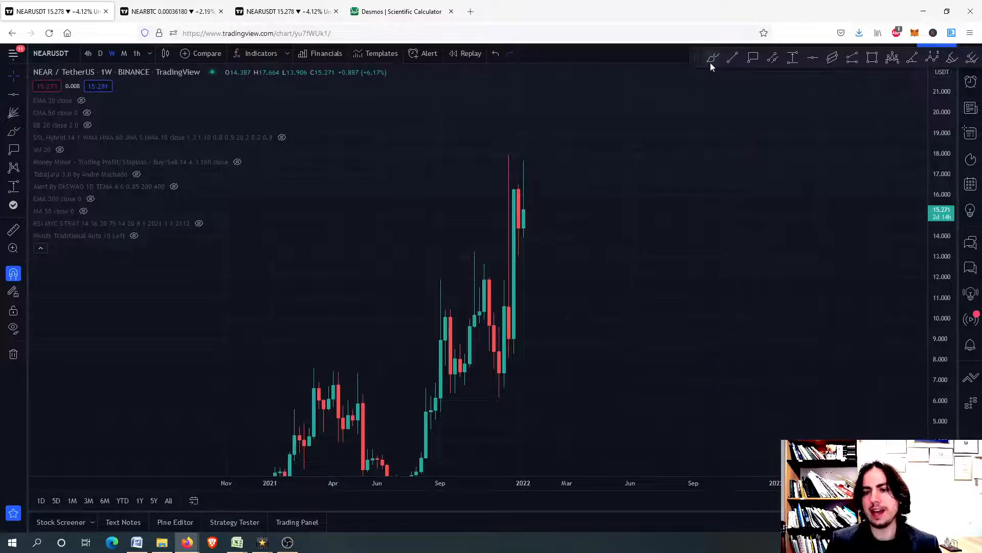
{"action": "mouse_move", "coordinate": [712, 57]}
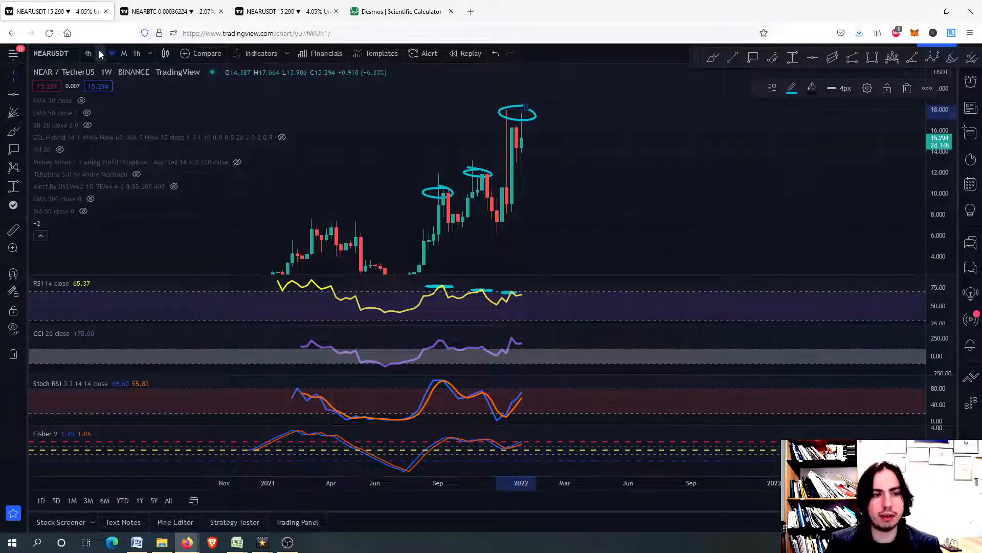
- Switch the NEAR/USDT chart to the daily timeframe showing the circled price tops
{"action": "left_click", "coordinate": [100, 53]}
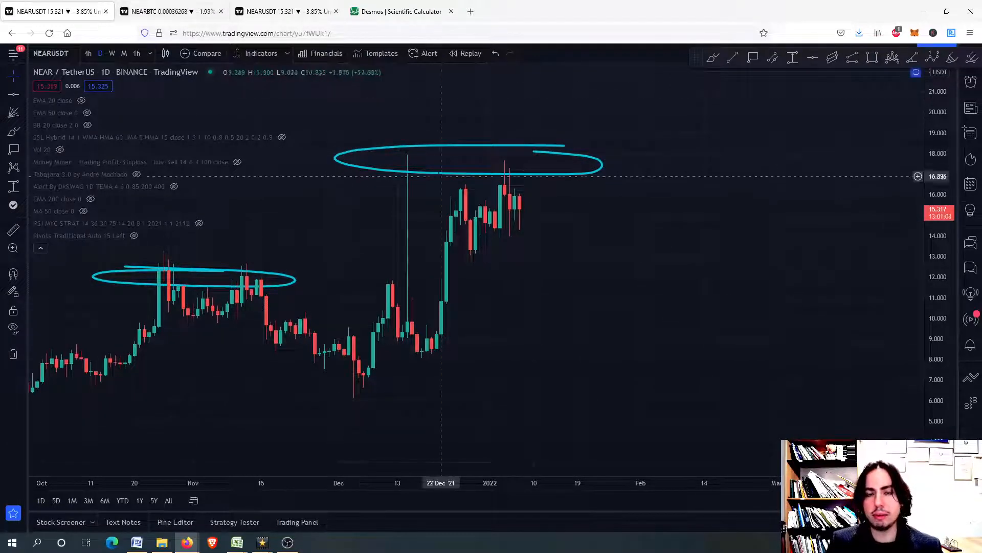
{"action": "mouse_move", "coordinate": [513, 199]}
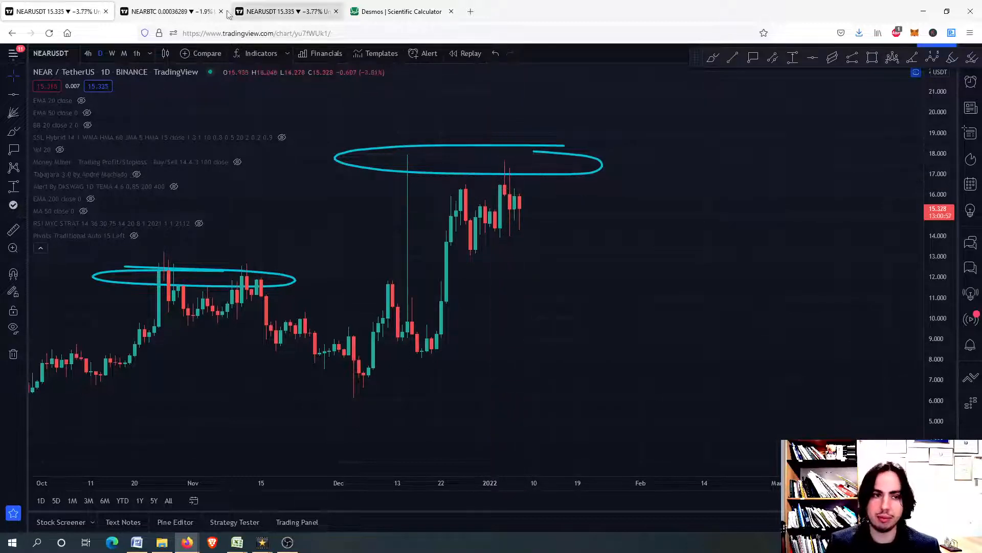
- Switch to the NEARBTC browser tab to show the weekly NEAR/BTC chart
{"action": "left_click", "coordinate": [169, 12]}
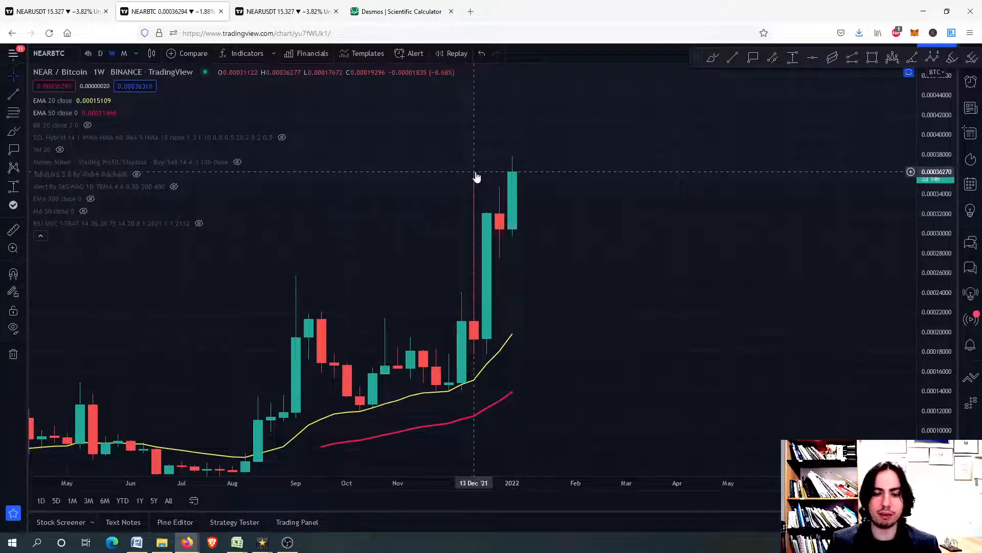
{"action": "mouse_move", "coordinate": [484, 284]}
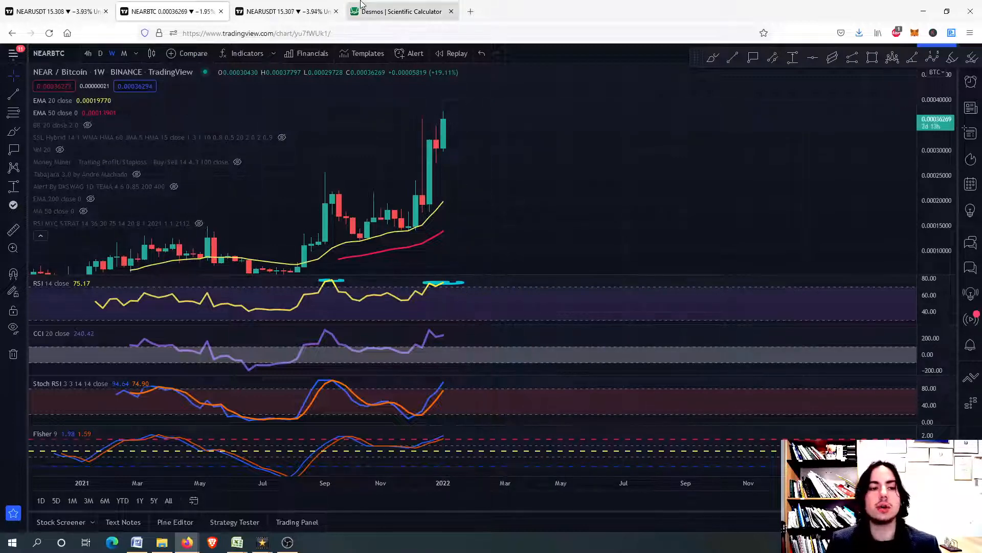
{"action": "mouse_move", "coordinate": [401, 11]}
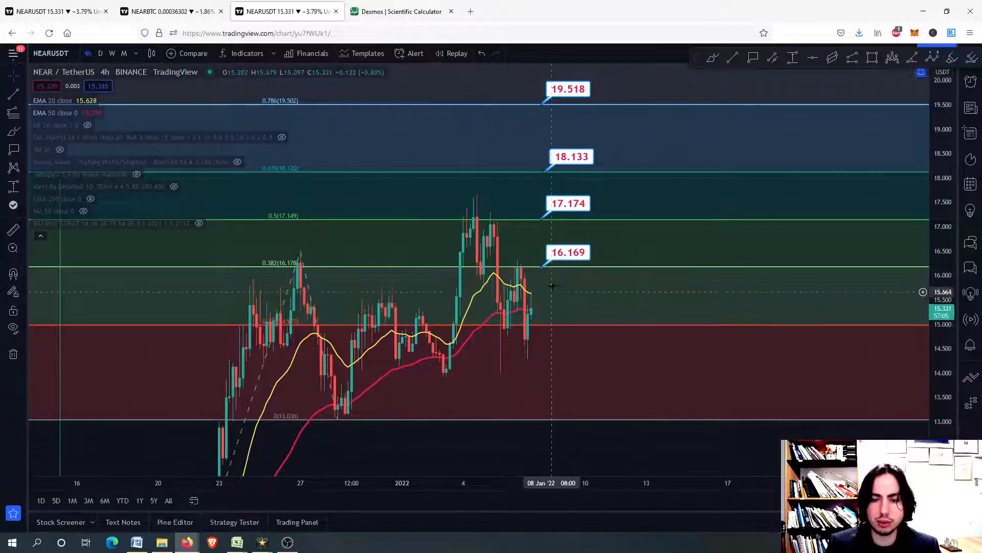
{"action": "mouse_move", "coordinate": [550, 224]}
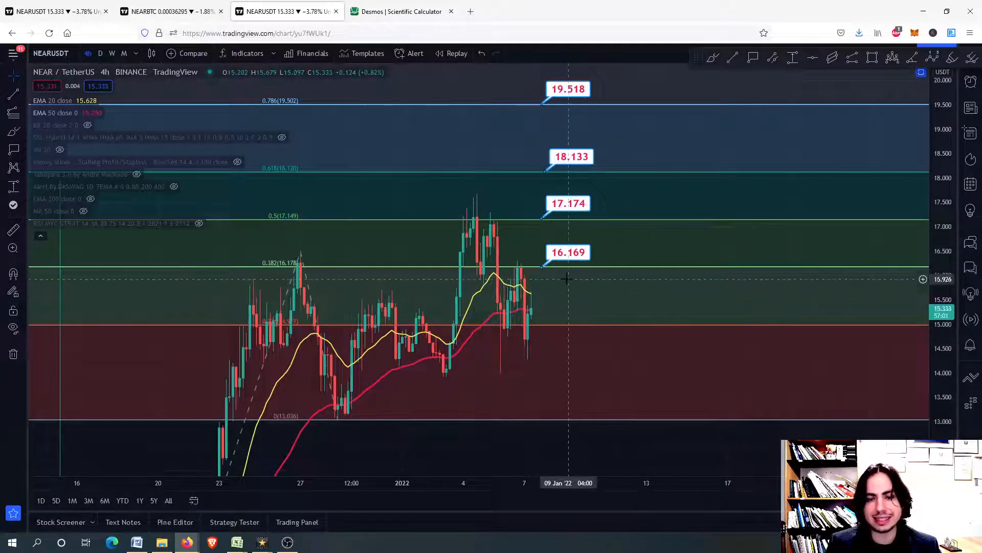
{"action": "mouse_move", "coordinate": [587, 187]}
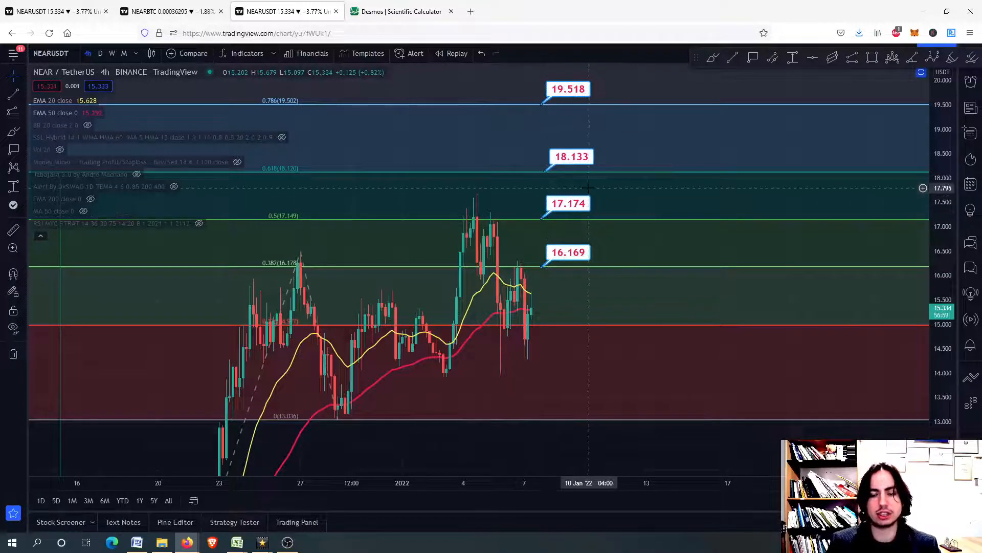